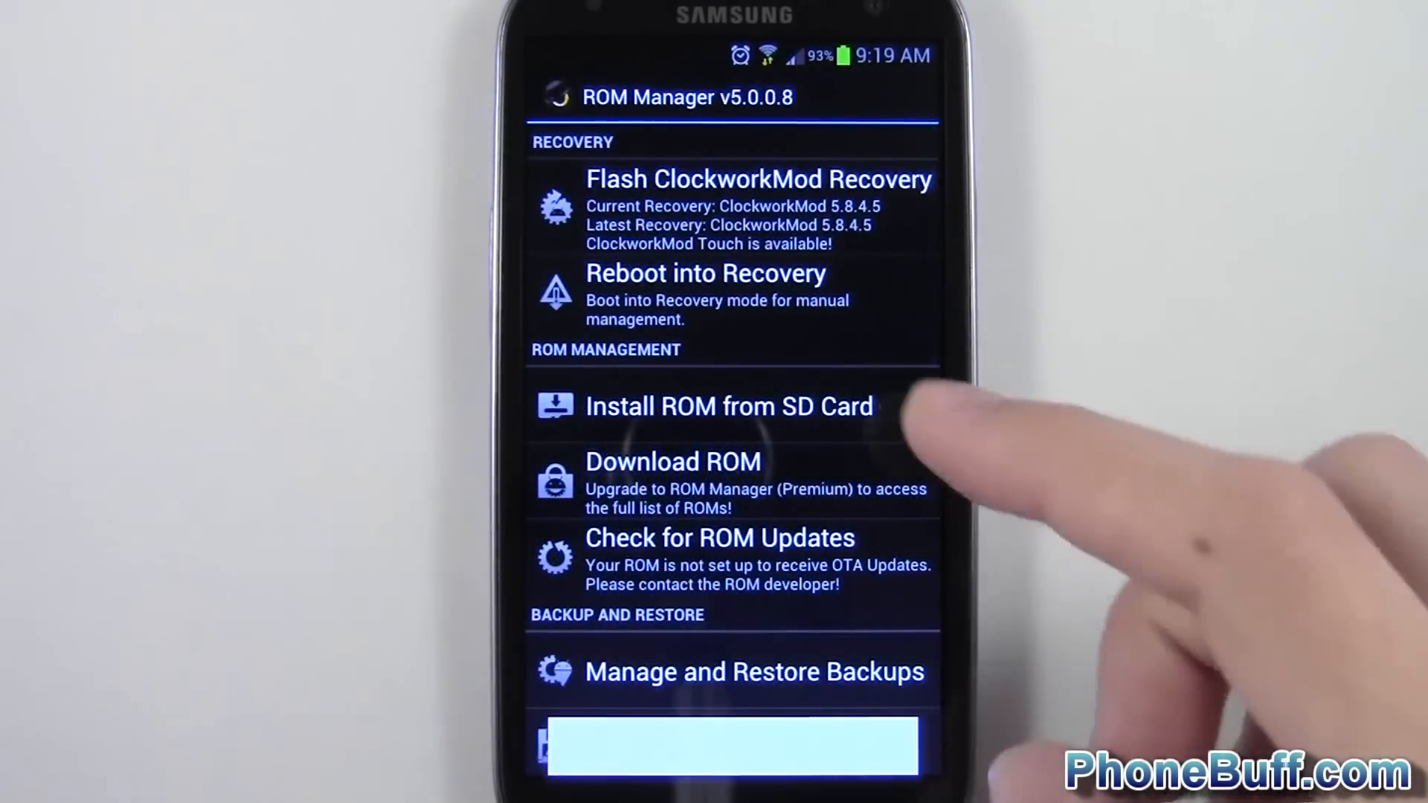
Reboot the phone into ClockworkMod Recovery from ROM Manager and confirm with OK.
click(706, 291)
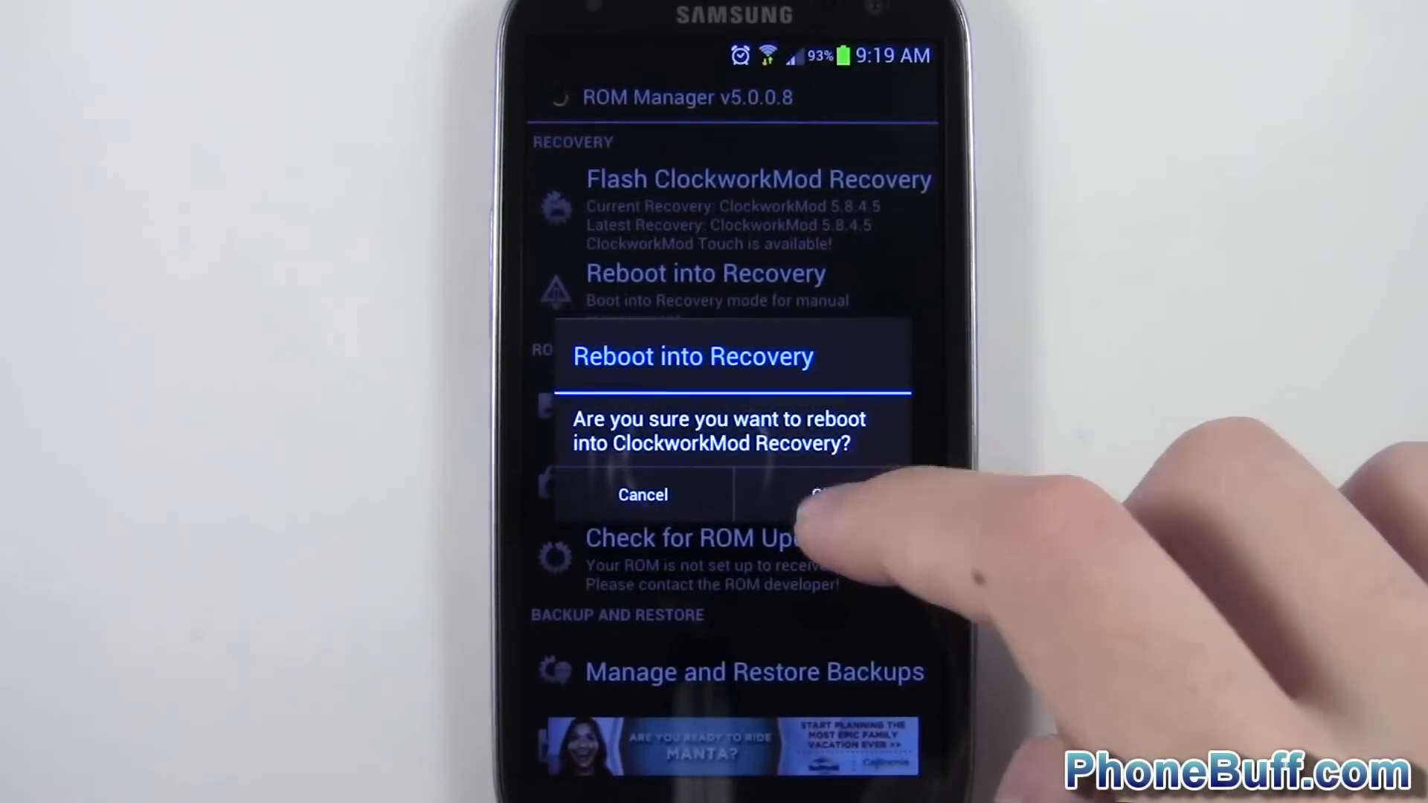
click(838, 494)
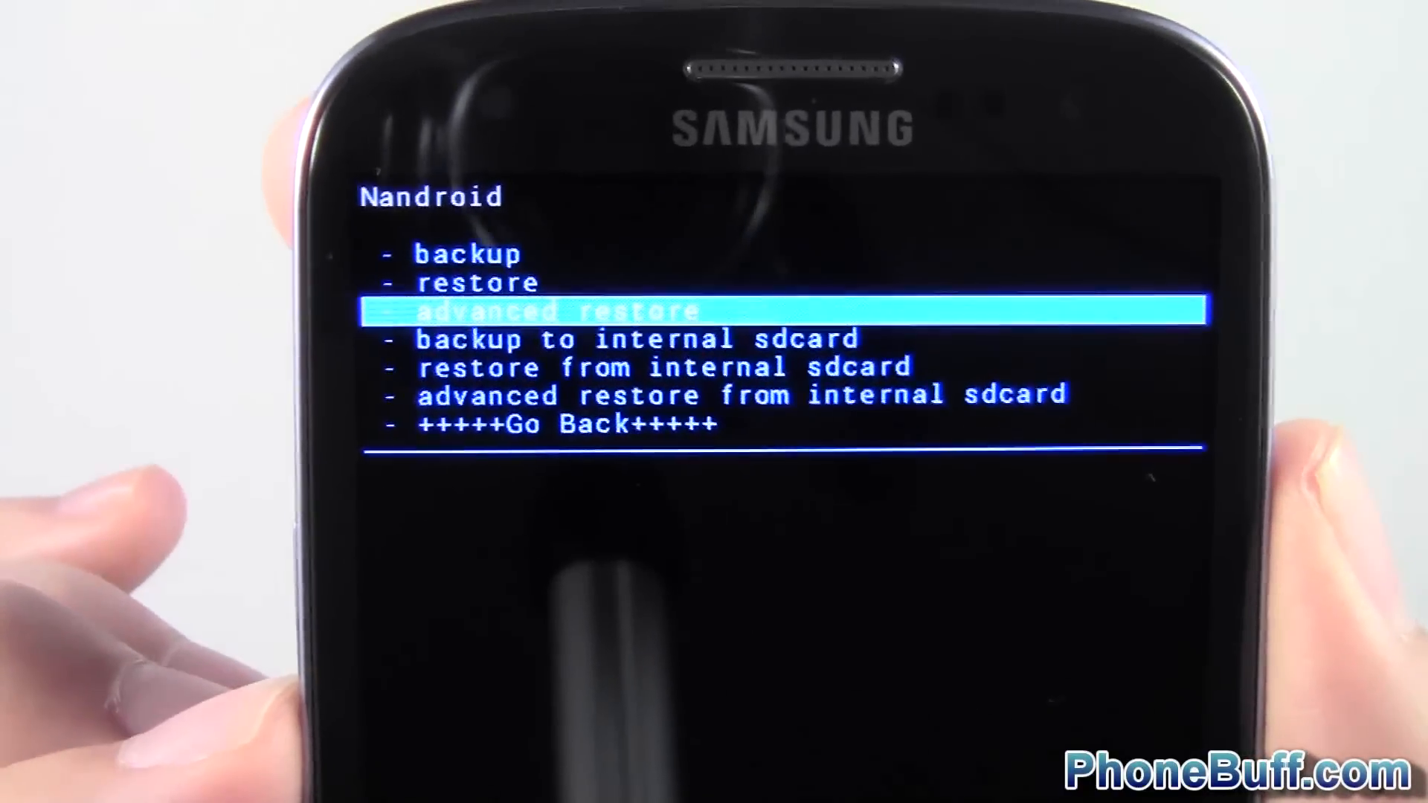
Move down to the next option in the Nandroid backup and restore menu.
key(Down)
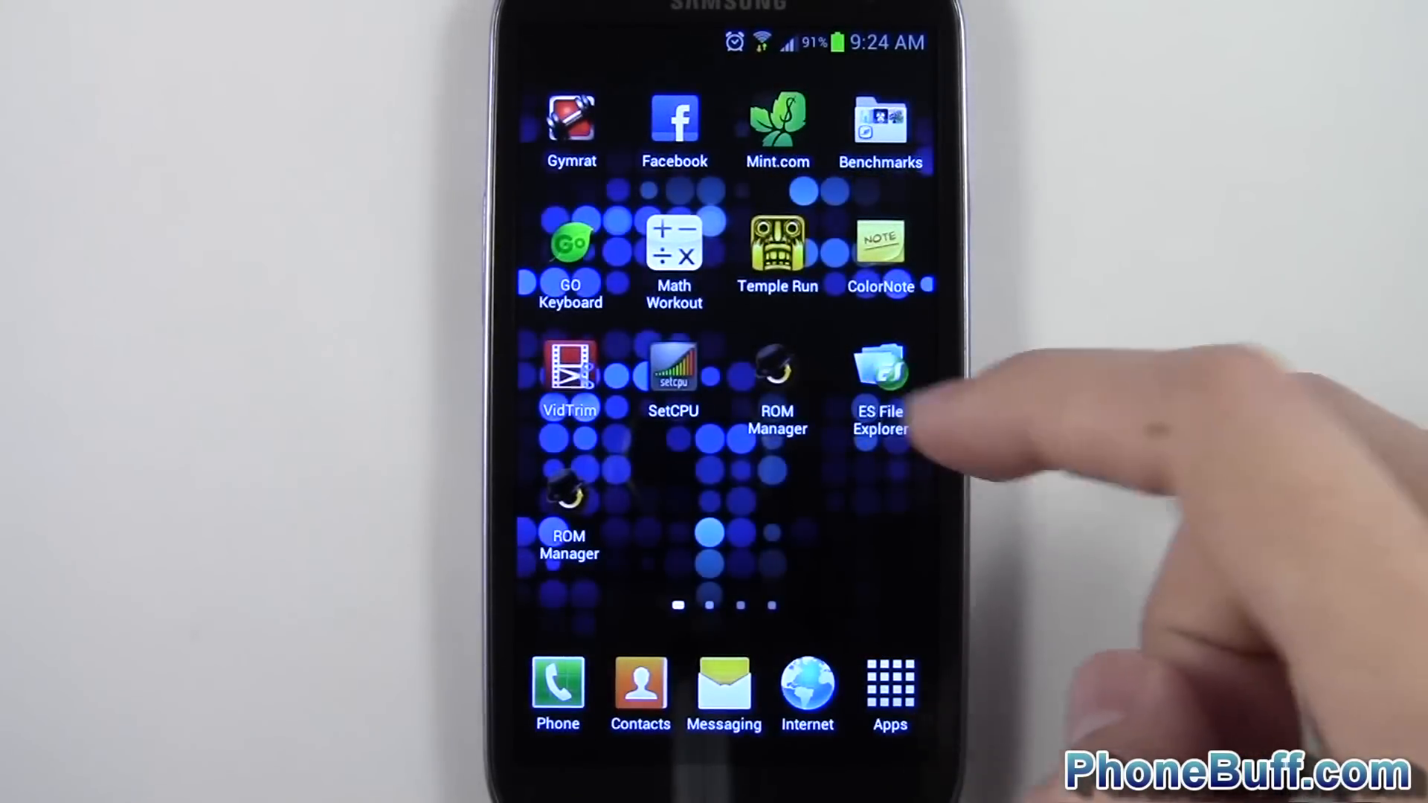
Browse ES File Explorer in List view to clockworkmod/backup showing the 1970-01-14.22.22.38 backup.
click(880, 369)
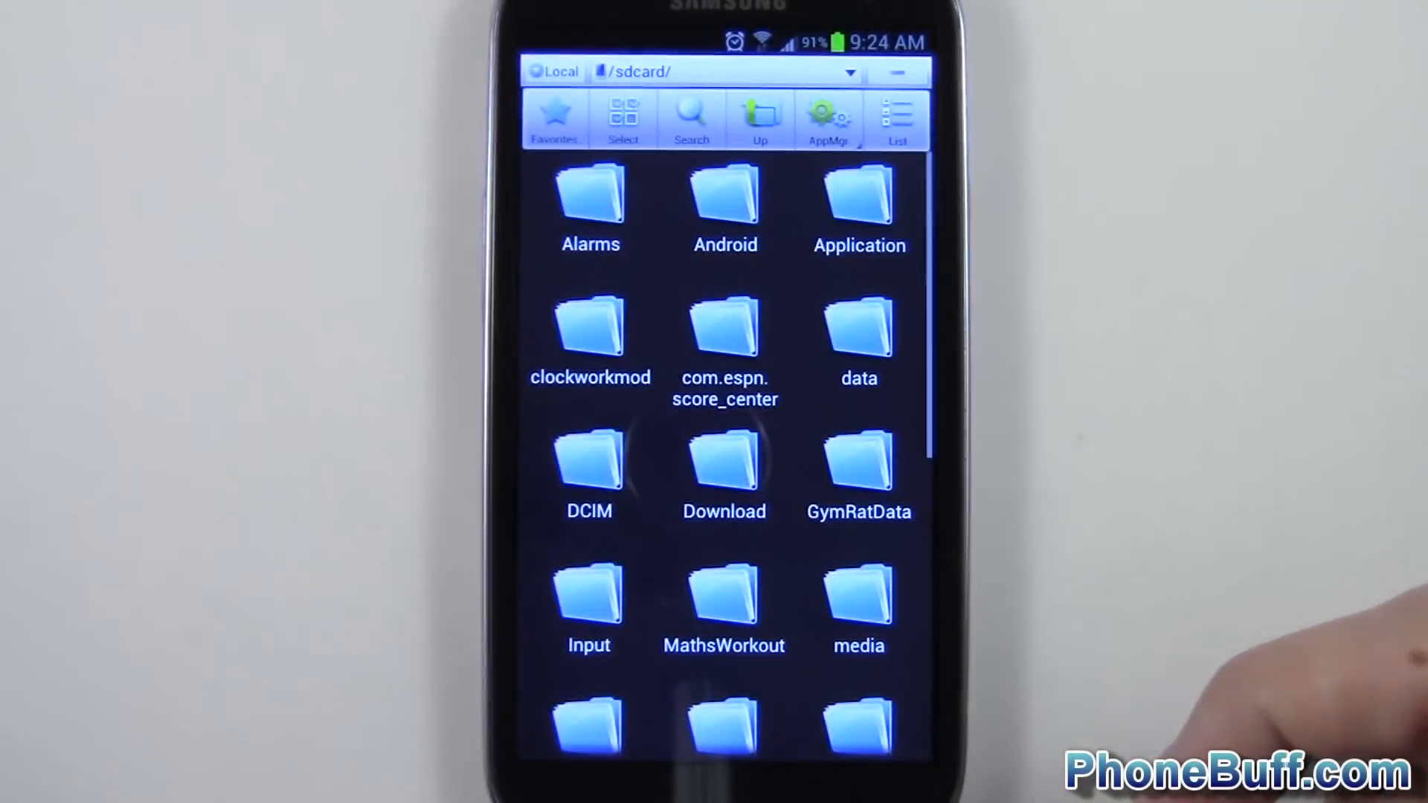
click(897, 118)
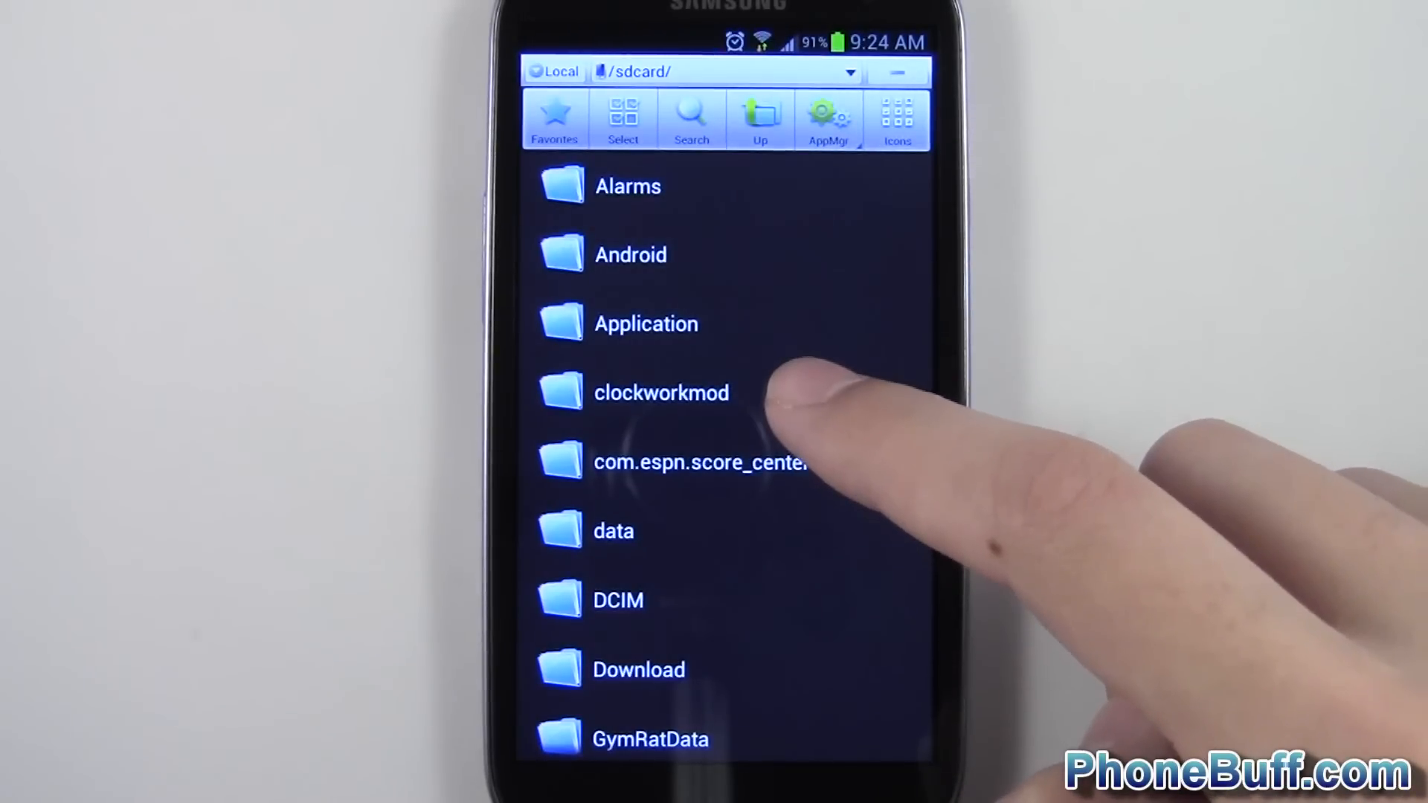
click(661, 393)
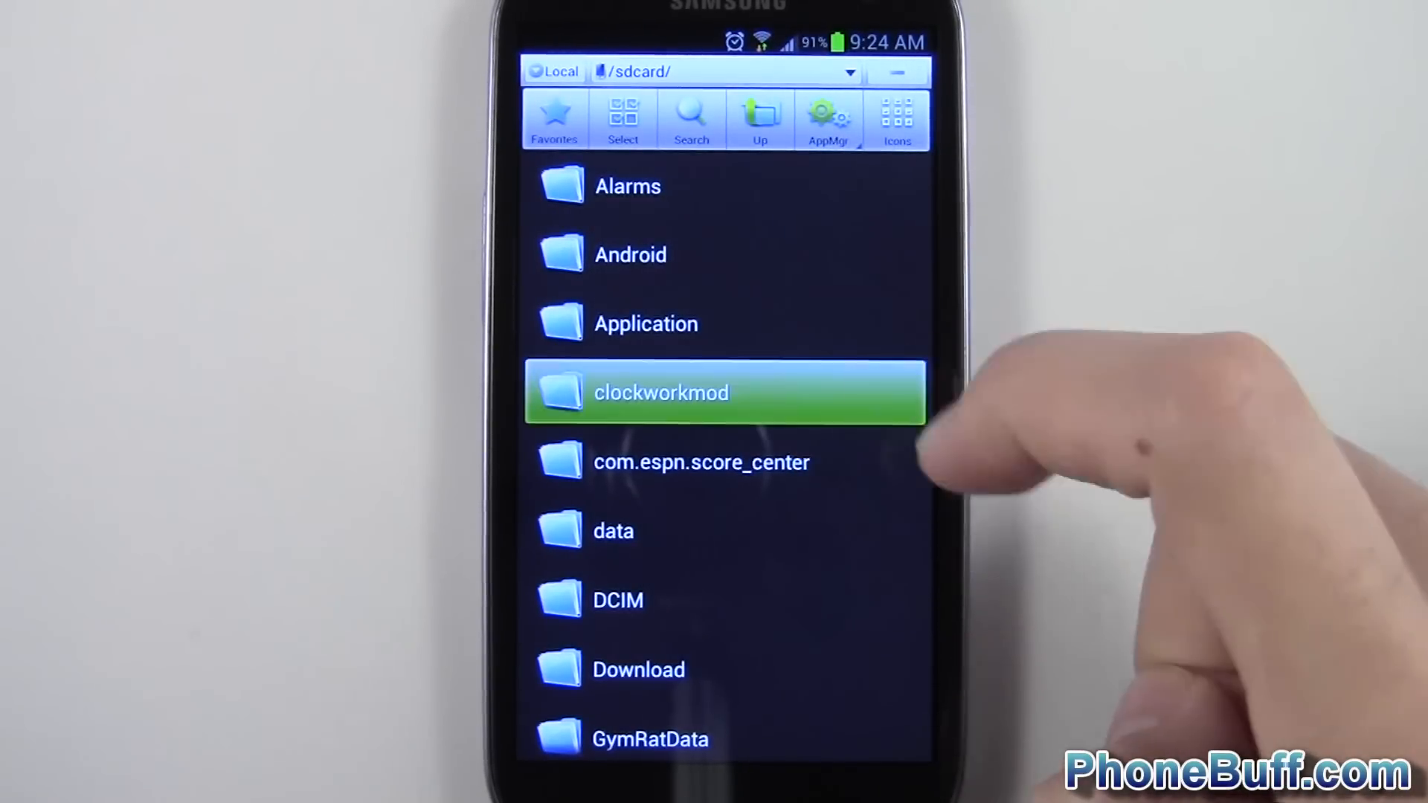
click(661, 392)
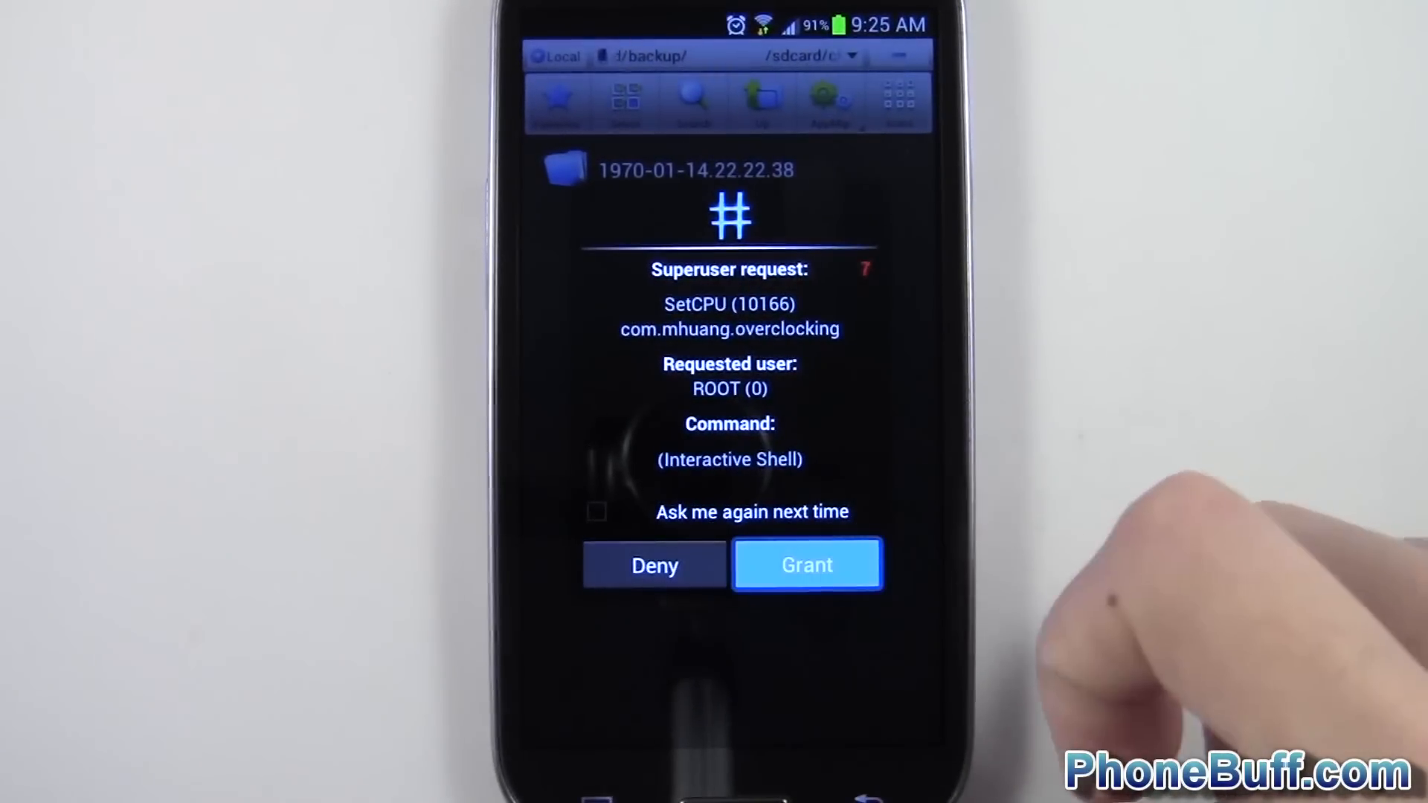
Grant SetCPU's Superuser root access request.
click(806, 565)
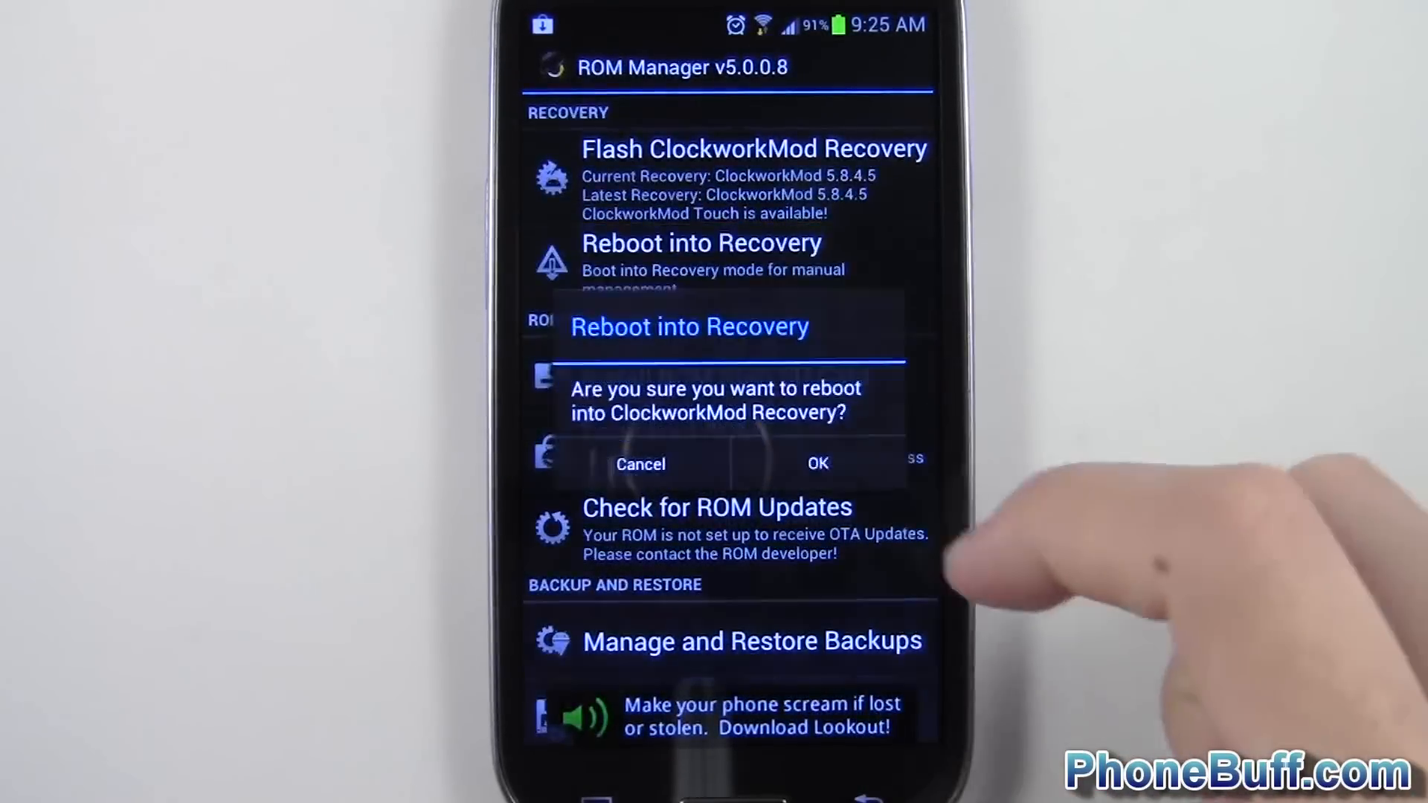
Confirm the ROM Manager reboot into ClockworkMod Recovery.
click(815, 463)
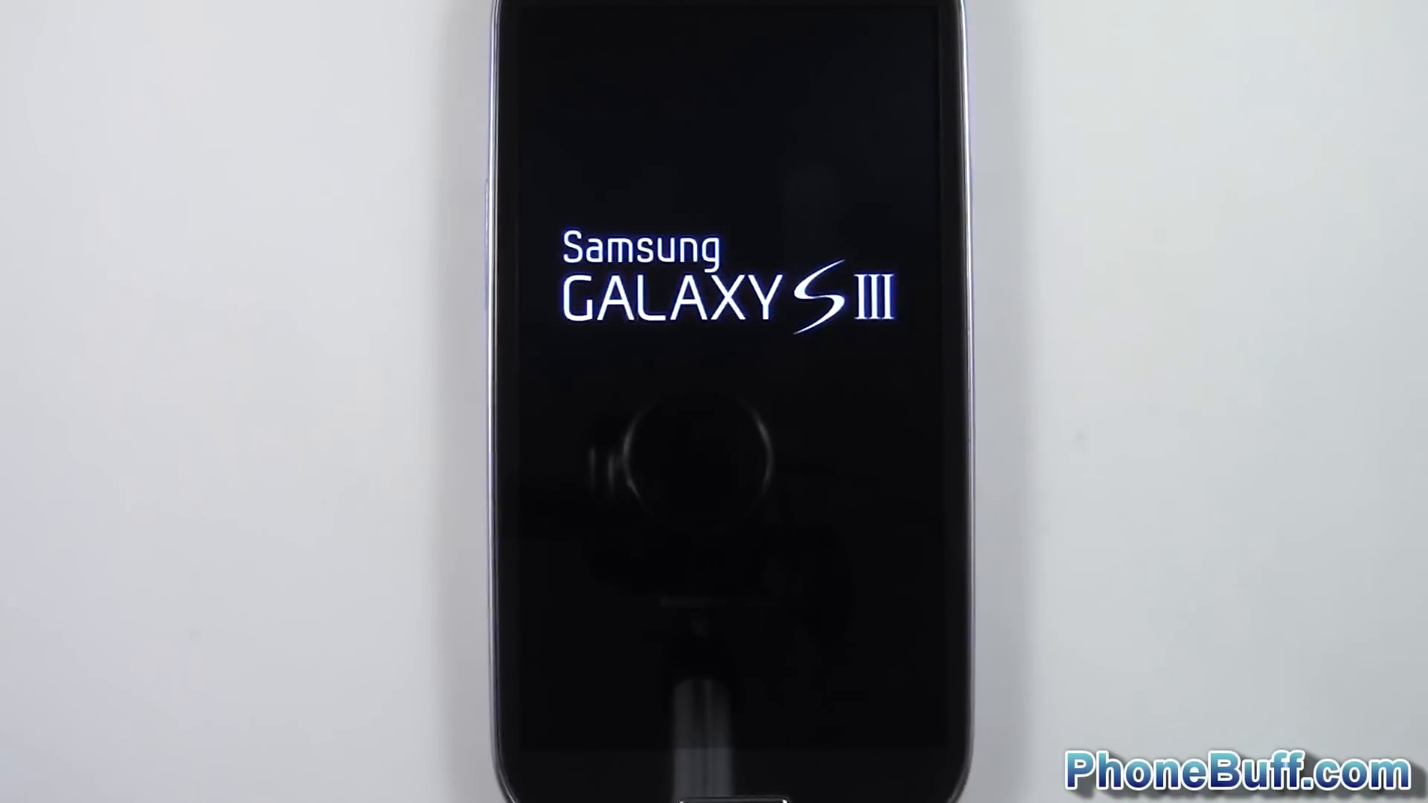